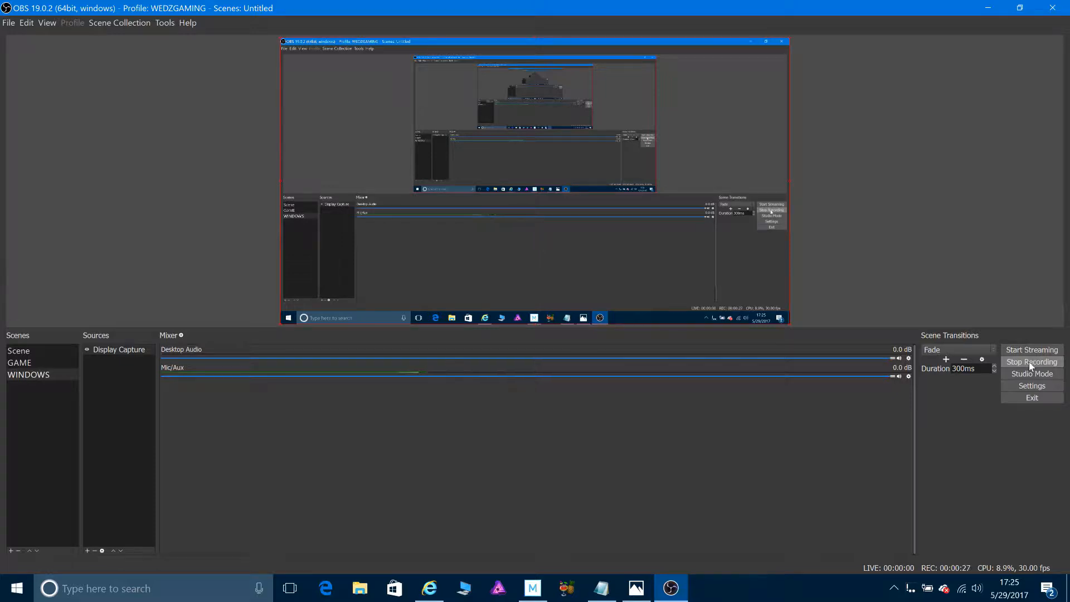
{"action": "mouse_move", "coordinate": [763, 541]}
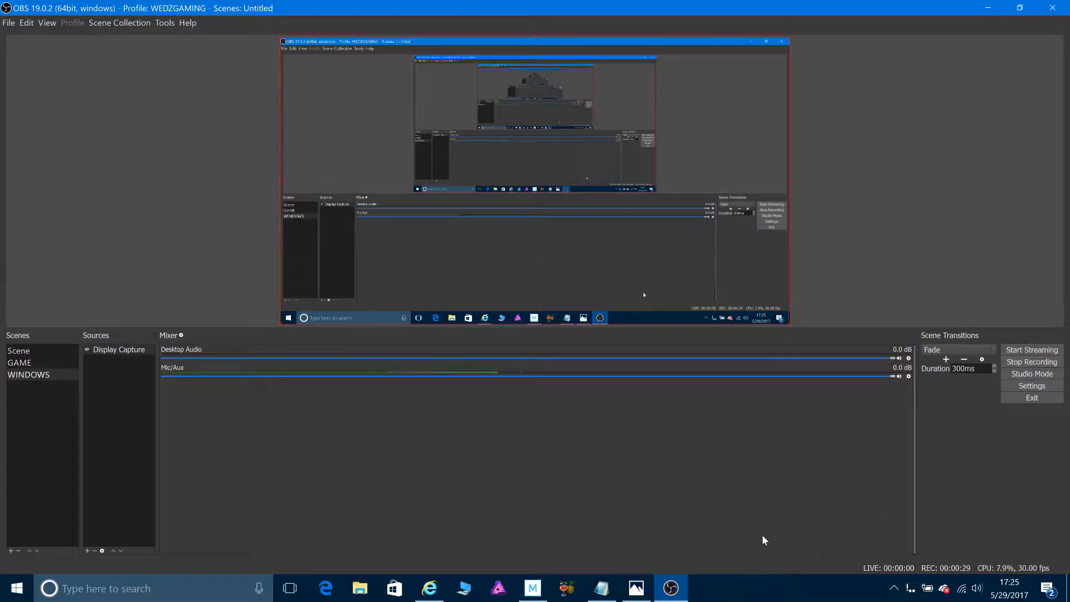
{"action": "mouse_move", "coordinate": [672, 488]}
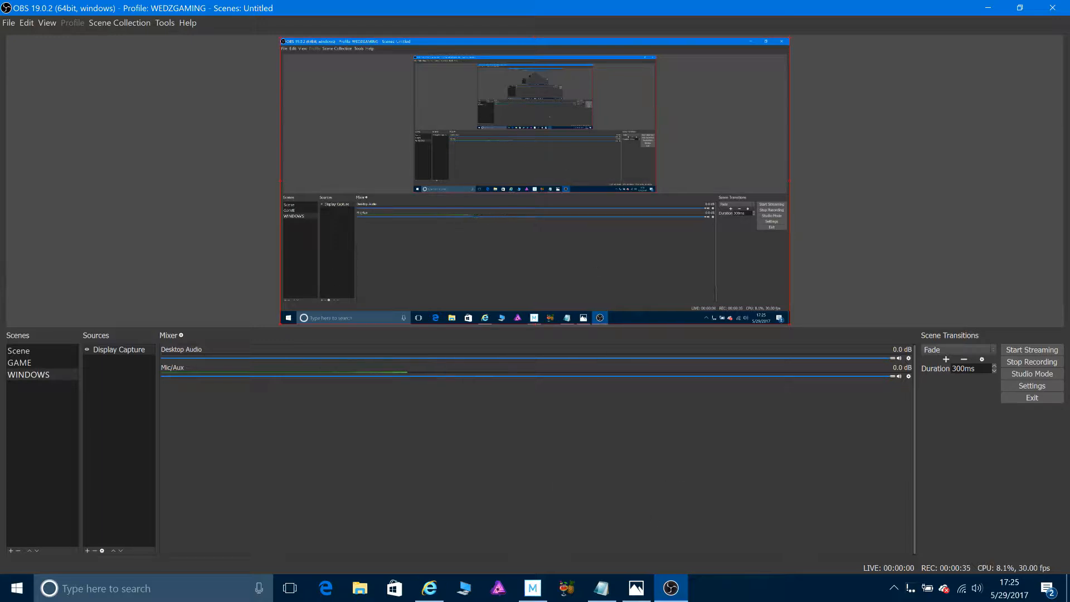
{"action": "mouse_move", "coordinate": [635, 587]}
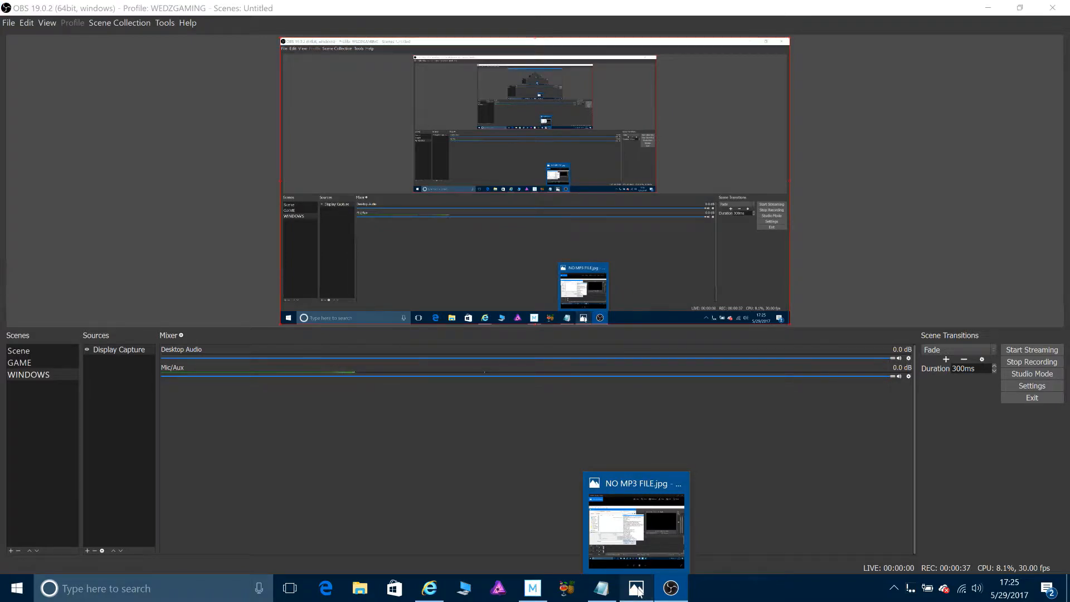
Review the screenshot of the missing MP3 files, then return to the Movie Studio project
{"action": "left_click", "coordinate": [635, 529]}
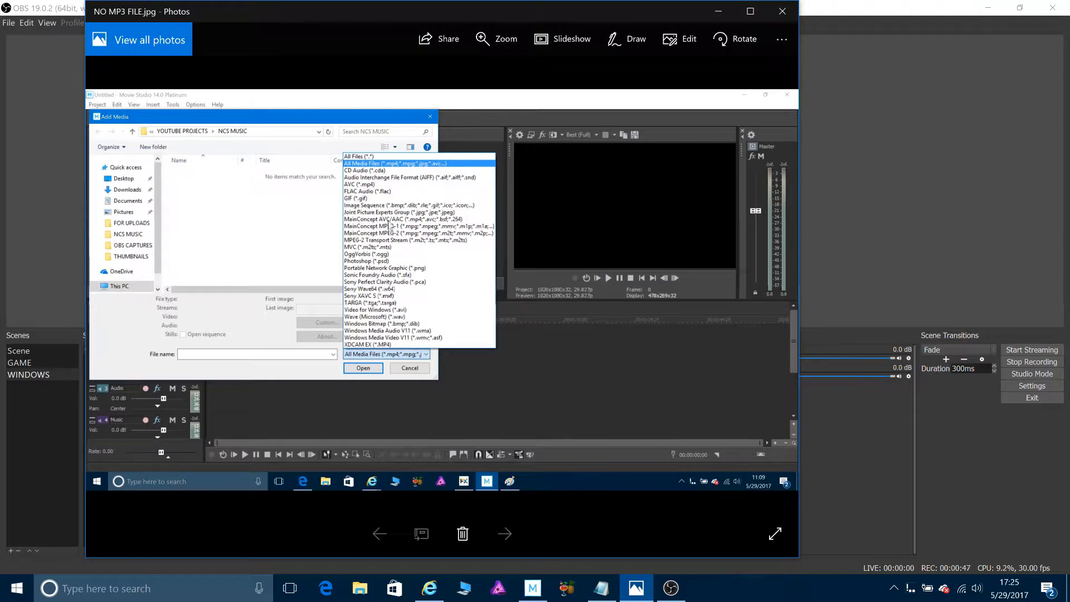
{"action": "mouse_move", "coordinate": [495, 393]}
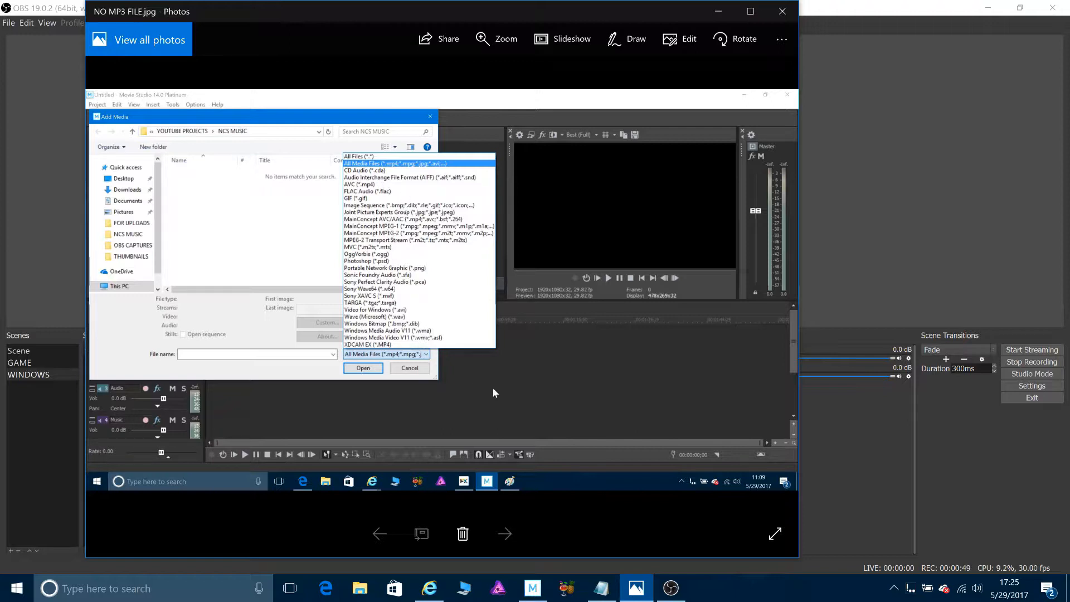
{"action": "mouse_move", "coordinate": [783, 12]}
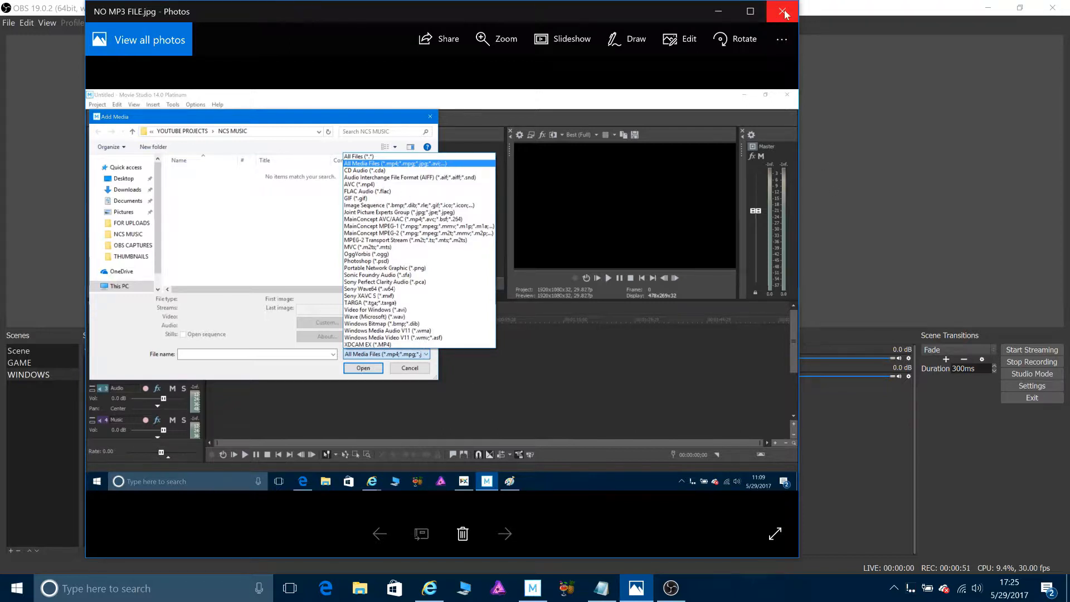
{"action": "mouse_move", "coordinate": [784, 12]}
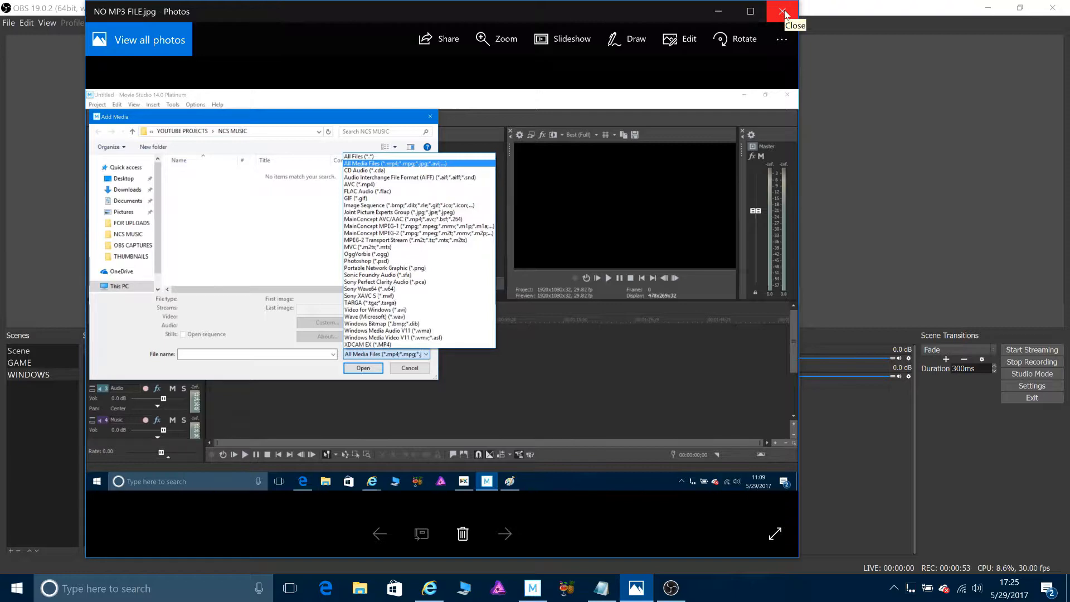
{"action": "left_click", "coordinate": [783, 11]}
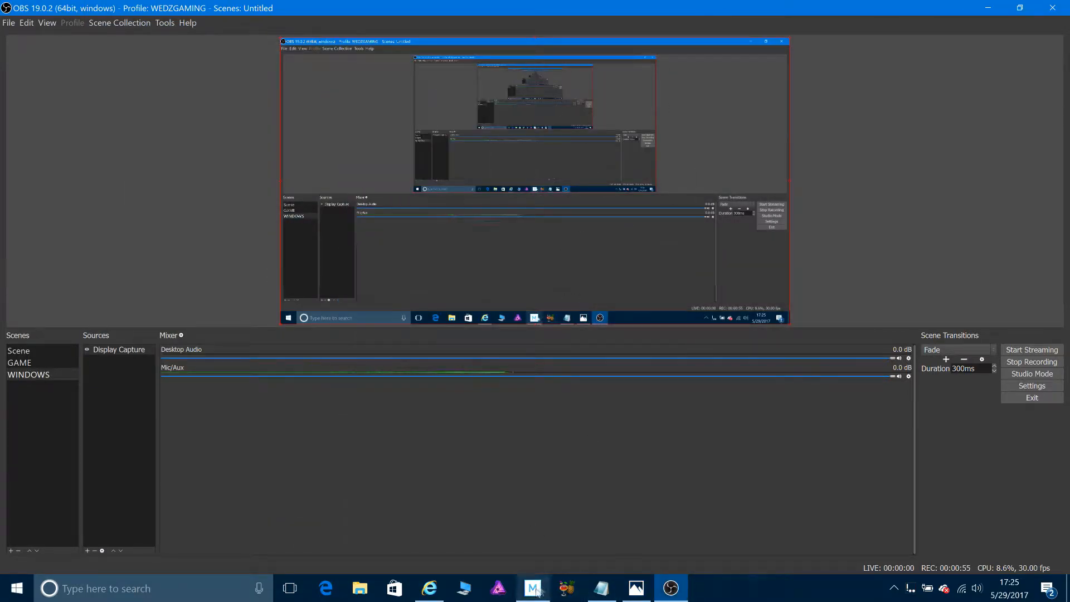
{"action": "left_click", "coordinate": [532, 587]}
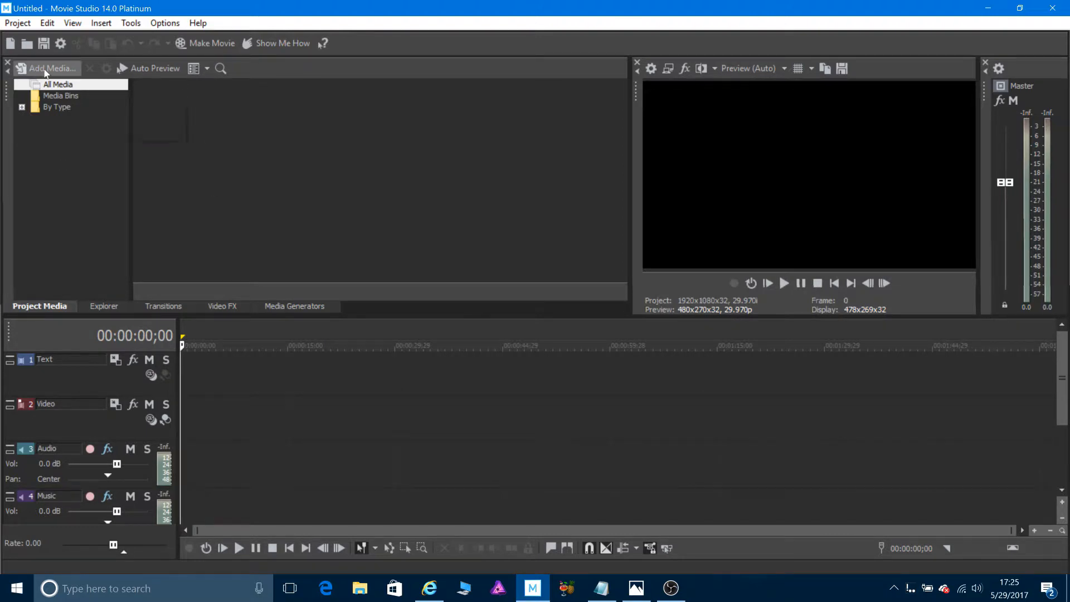
Browse the NCS MUSIC tracks in Add Media, check the file type filter, and cancel without adding
{"action": "left_click", "coordinate": [48, 68]}
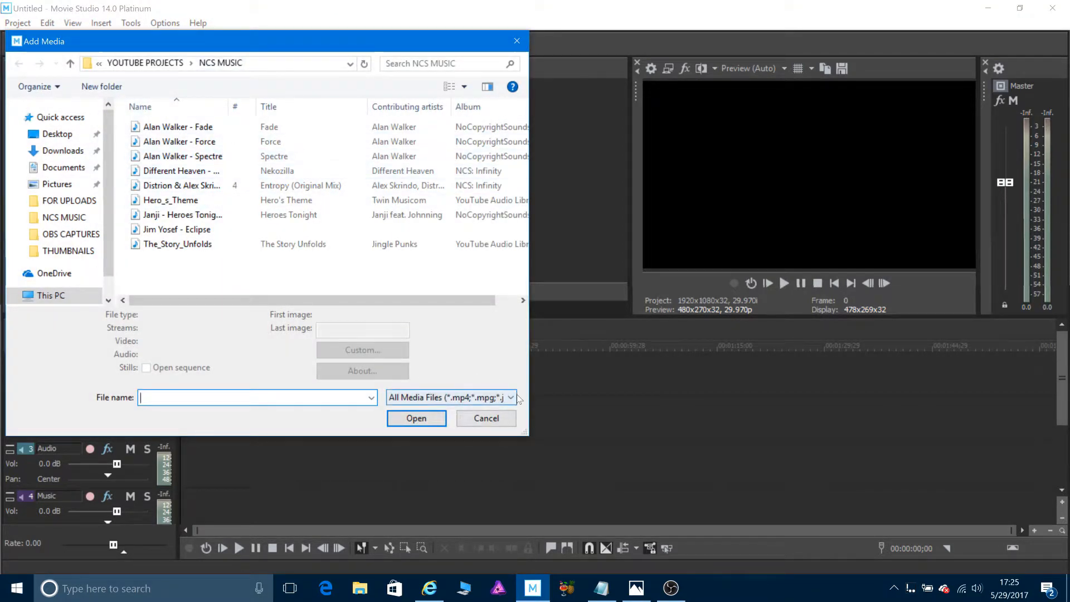
{"action": "left_click", "coordinate": [510, 397]}
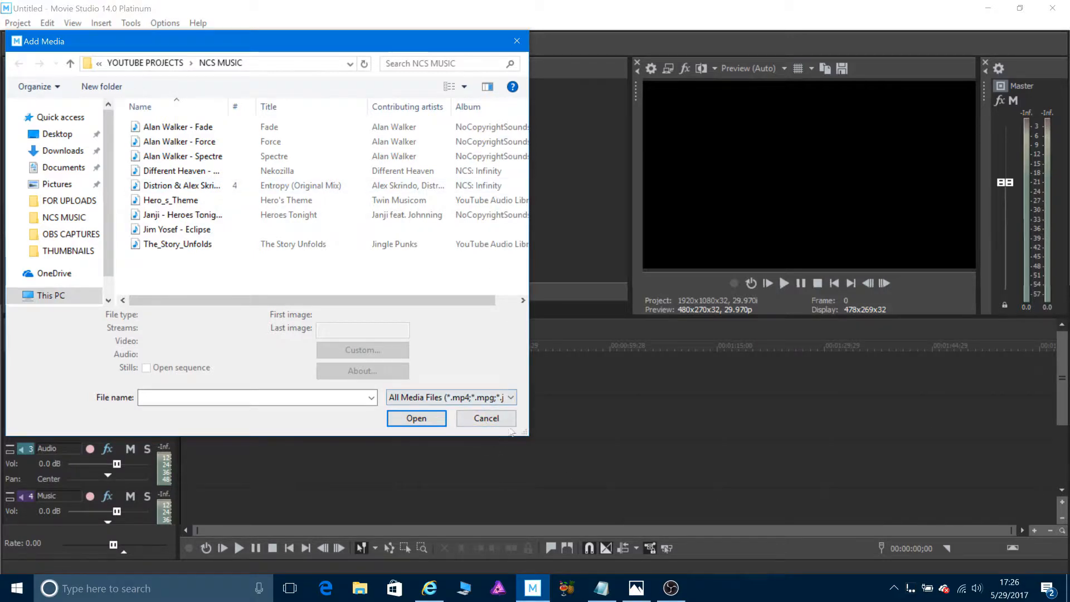
{"action": "left_click", "coordinate": [486, 417]}
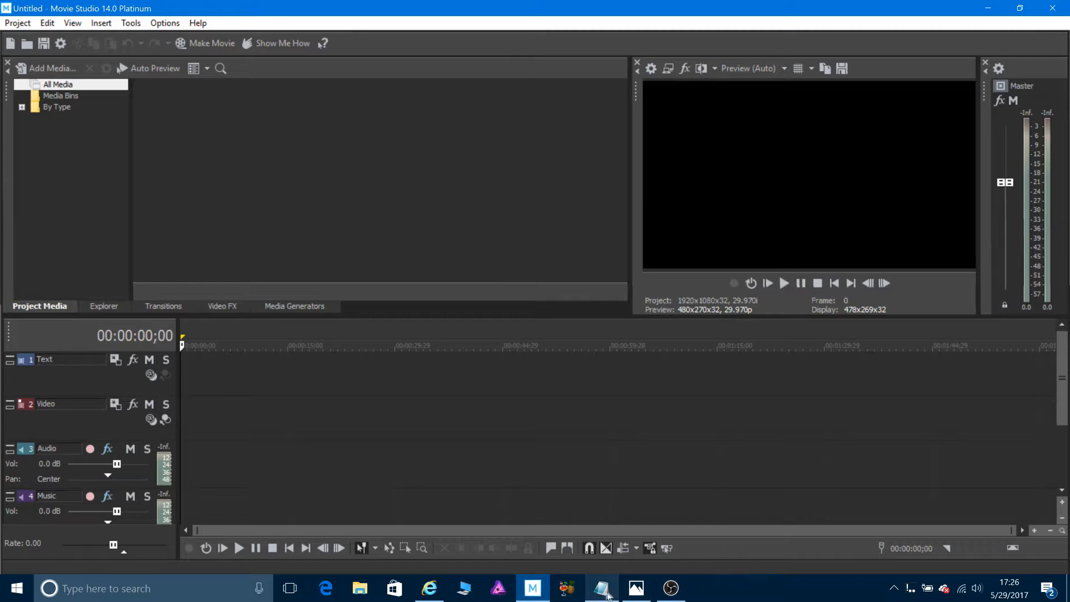
Close the Notepad note with the Movie Studio Zen link, discarding unsaved changes
{"action": "left_click", "coordinate": [601, 587]}
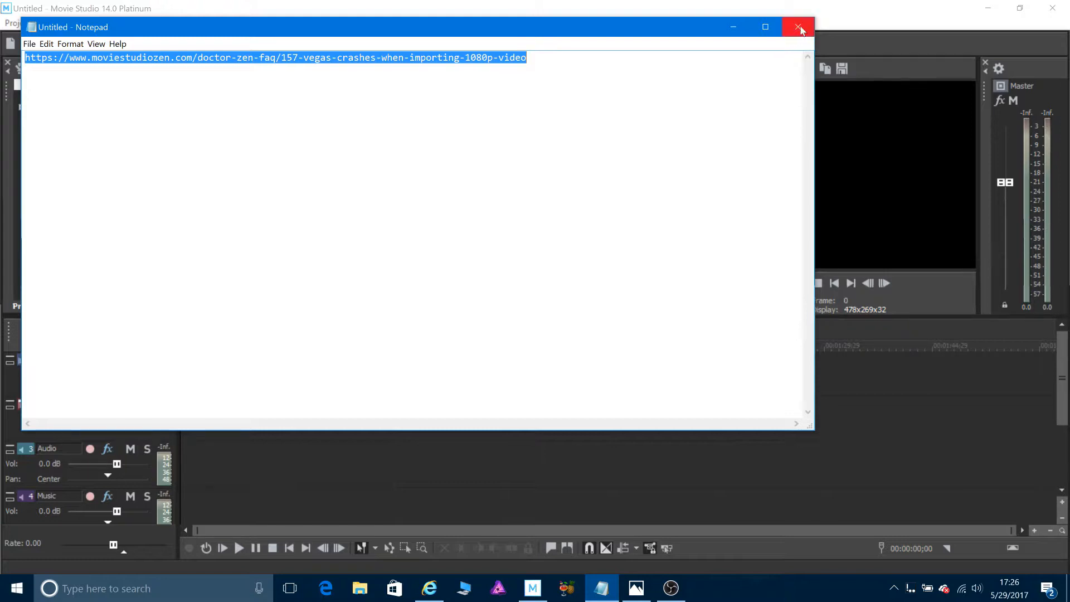
{"action": "mouse_move", "coordinate": [798, 27]}
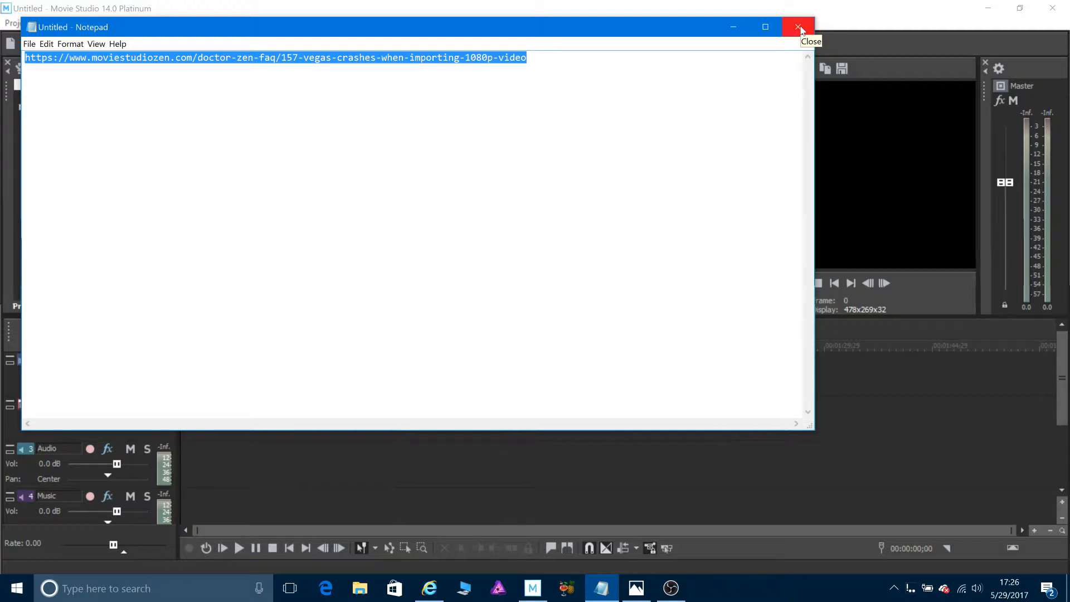
{"action": "left_click", "coordinate": [798, 27]}
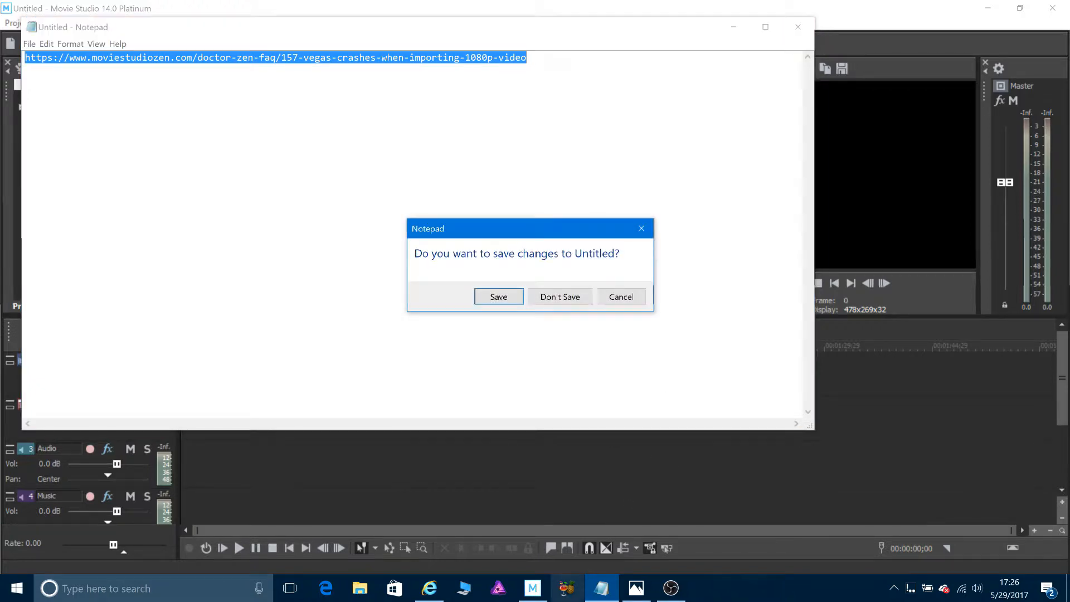
{"action": "left_click", "coordinate": [559, 296]}
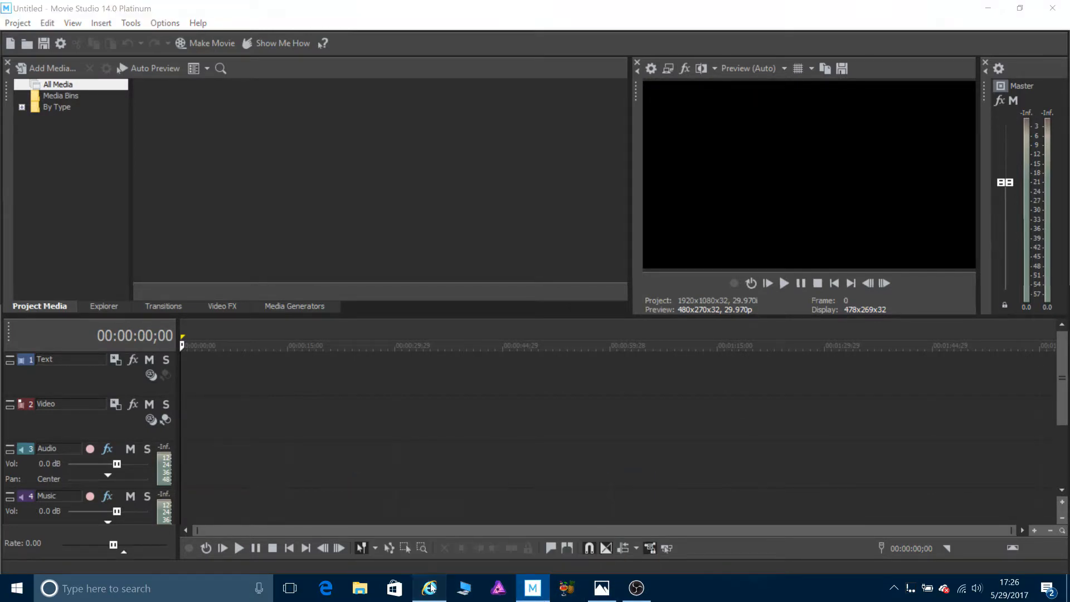
Switch to Internet Explorer showing the Movie Studio Zen Vegas crashes FAQ
{"action": "left_click", "coordinate": [428, 588]}
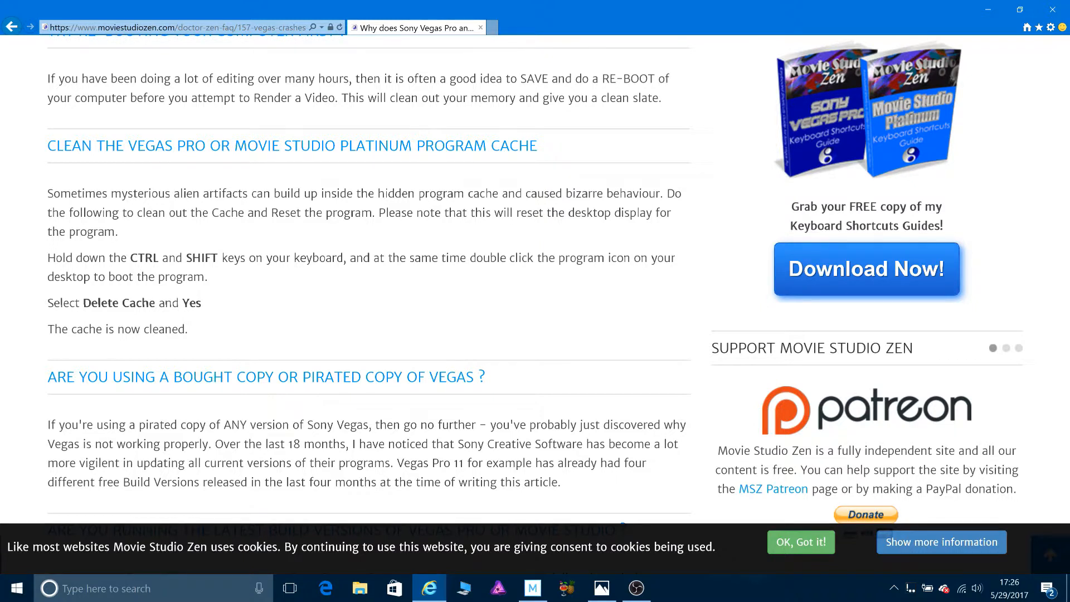
{"action": "mouse_move", "coordinate": [268, 294]}
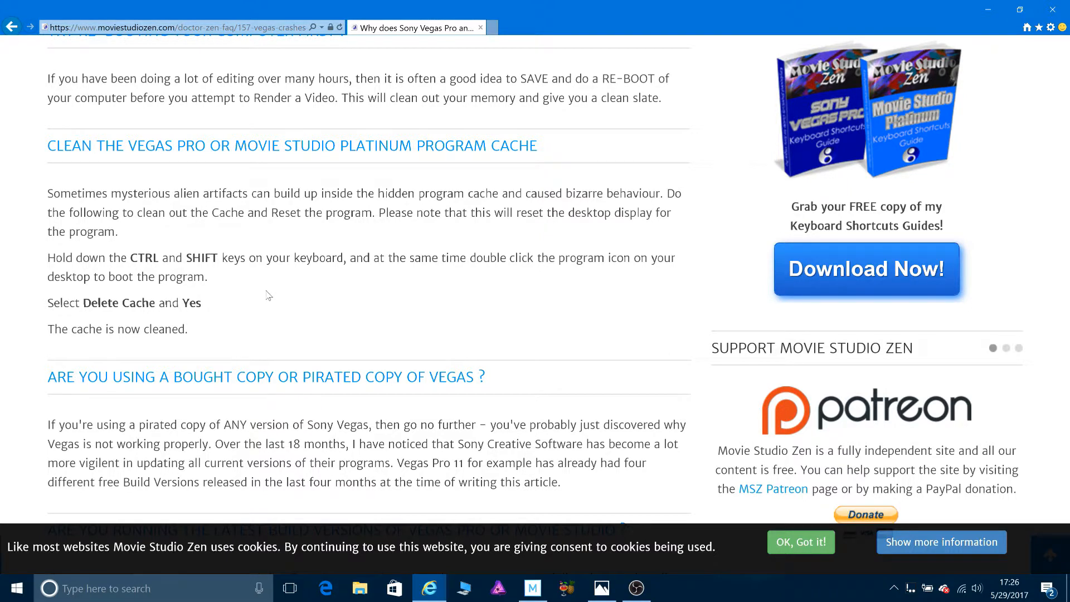
{"action": "mouse_move", "coordinate": [249, 309]}
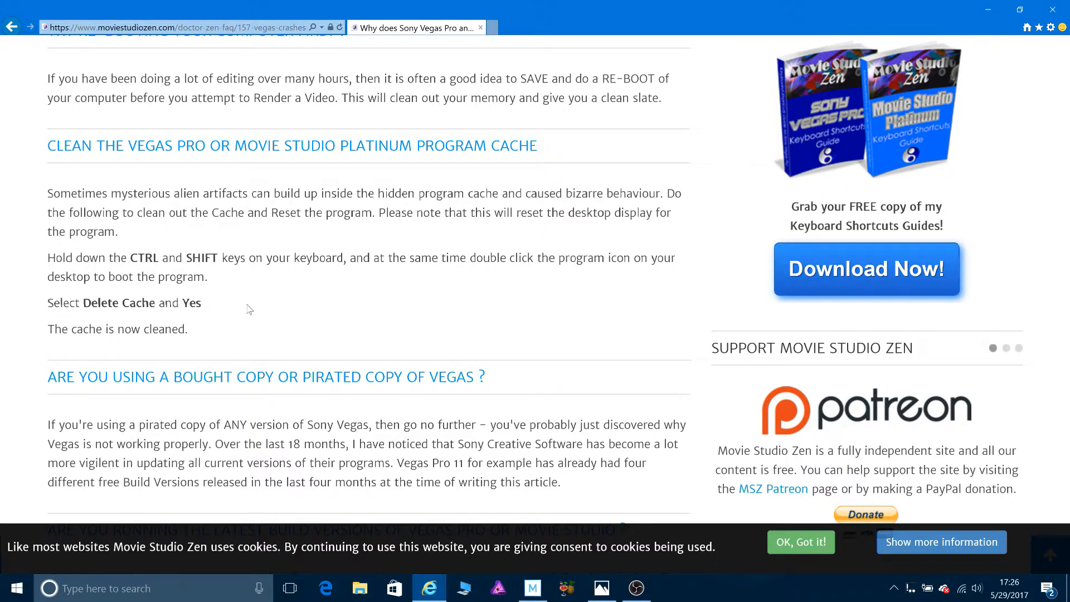
{"action": "mouse_move", "coordinate": [191, 329]}
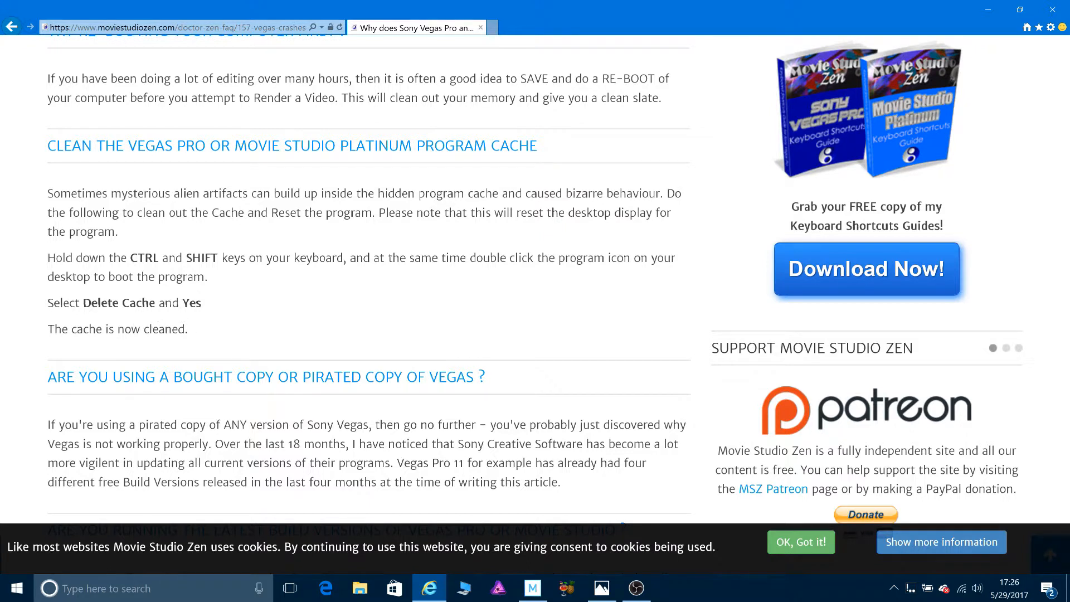
{"action": "mouse_move", "coordinate": [305, 328]}
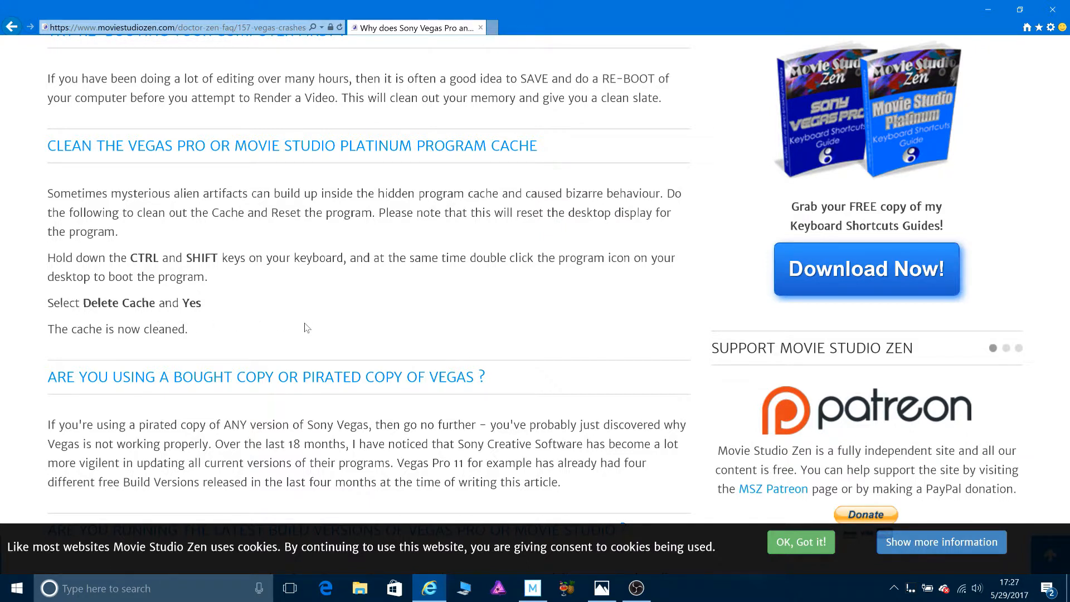
{"action": "mouse_move", "coordinate": [497, 377]}
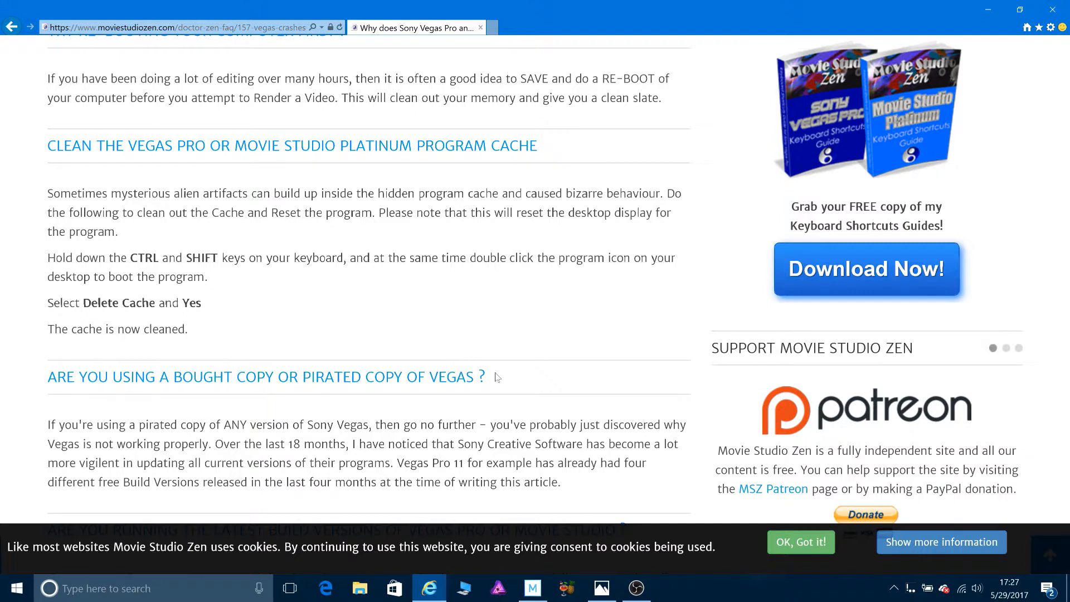
{"action": "mouse_move", "coordinate": [533, 588]}
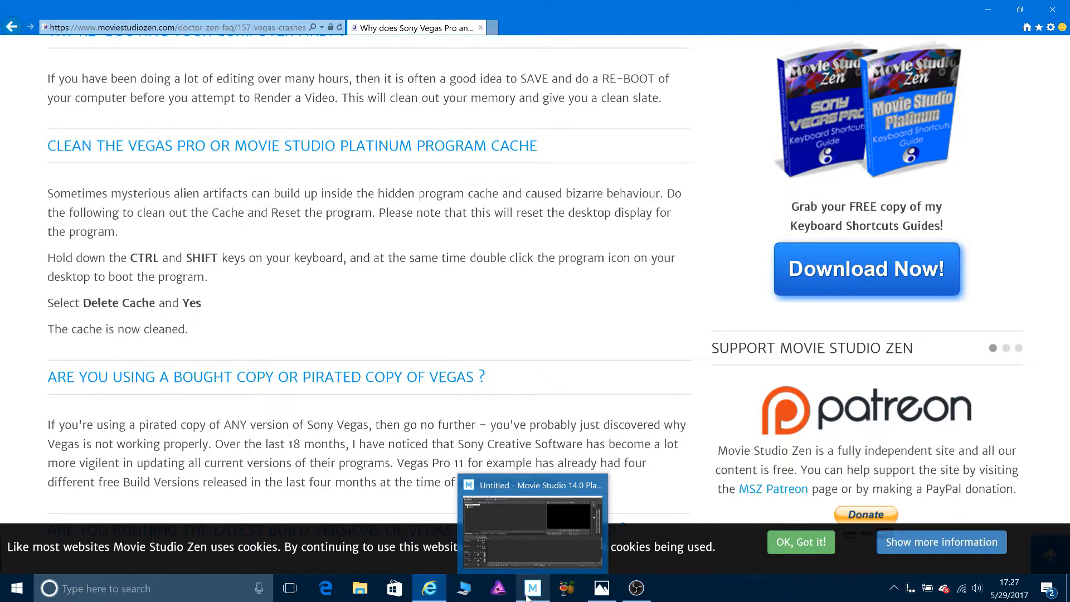
Filter the Add Media dialog to MP3 Audio (*.mp3) files only
{"action": "left_click", "coordinate": [532, 522]}
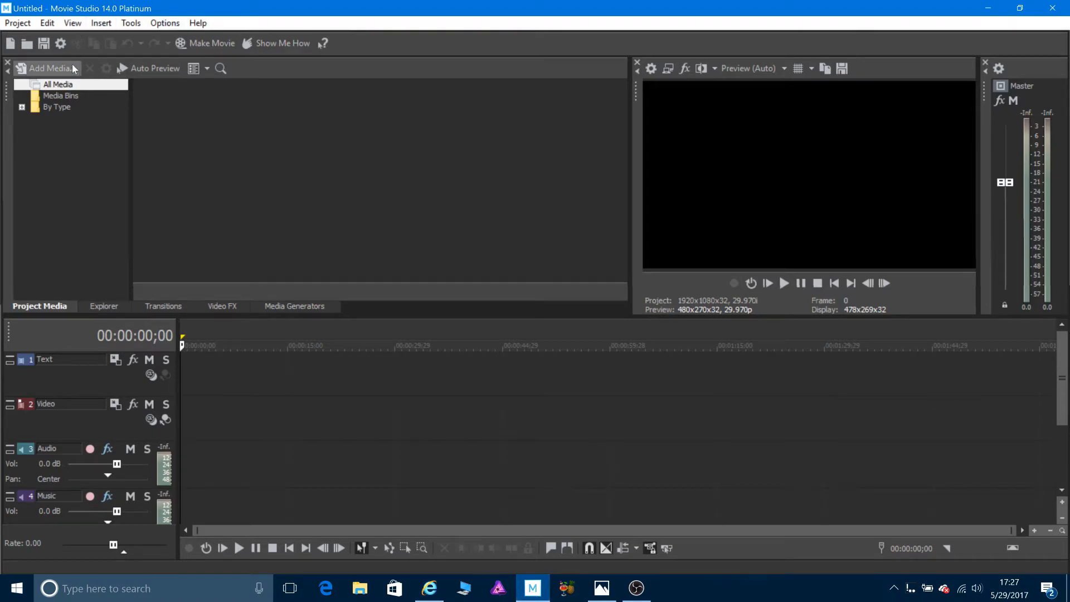
{"action": "left_click", "coordinate": [43, 68]}
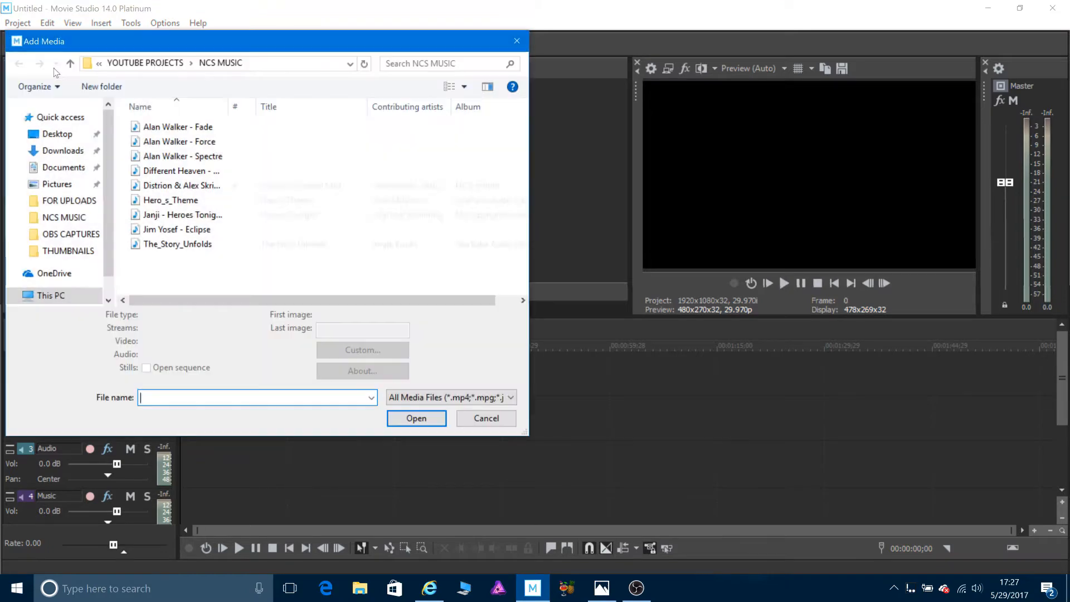
{"action": "mouse_move", "coordinate": [181, 214]}
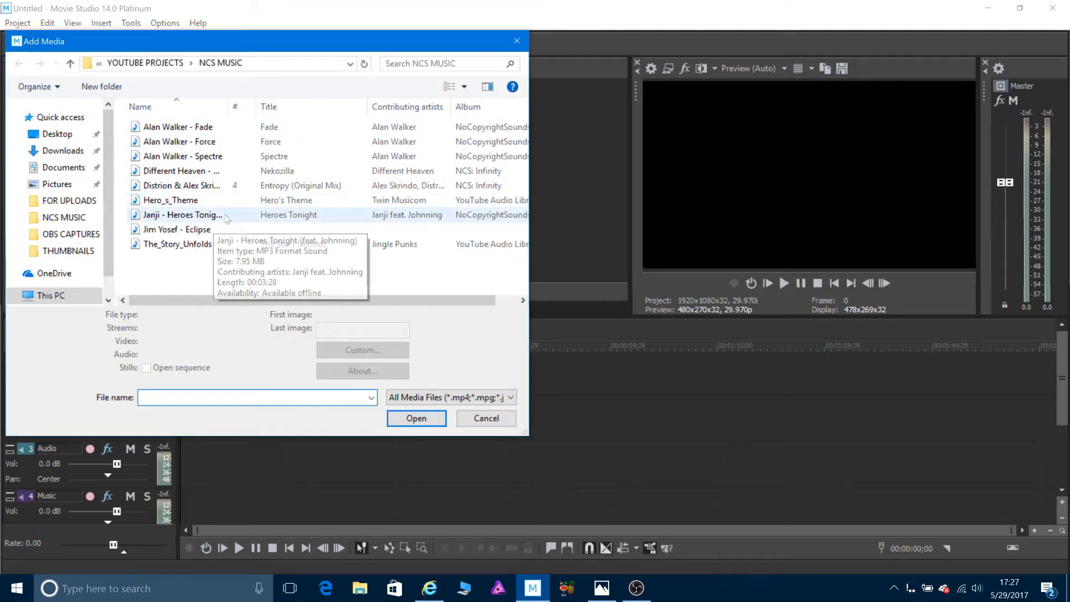
{"action": "left_click", "coordinate": [508, 396]}
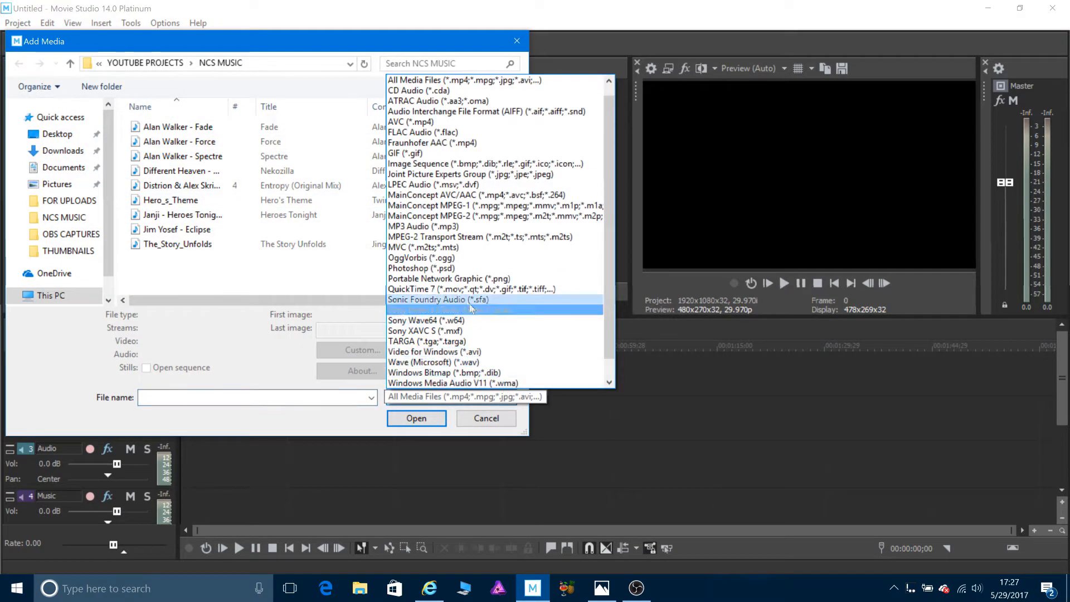
{"action": "left_click", "coordinate": [410, 225]}
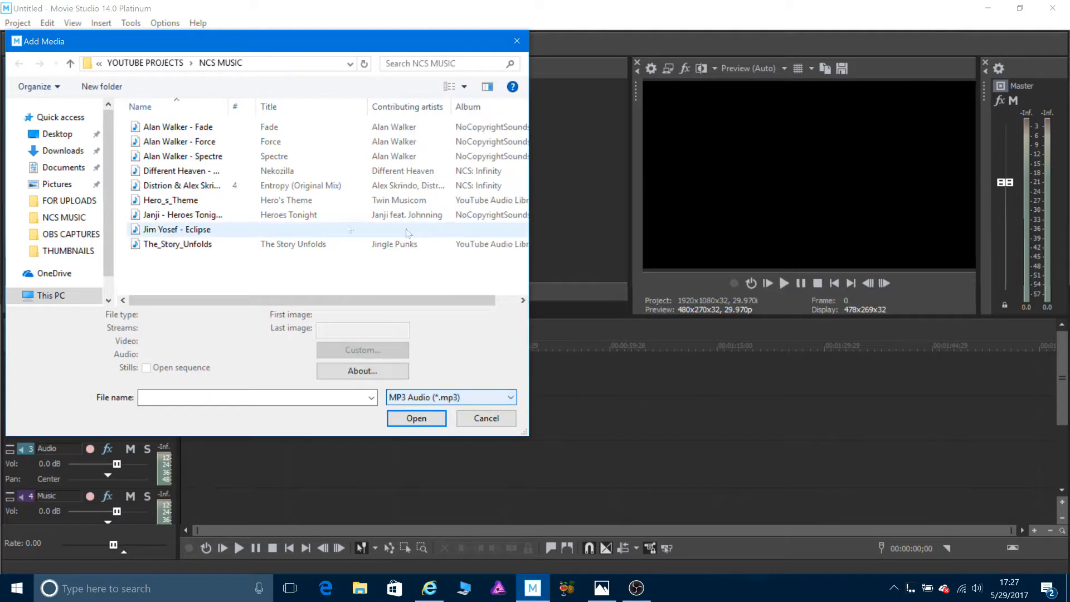
Select Janji - Heroes Tonight (feat. Johnning) in the NCS MUSIC folder
{"action": "left_click", "coordinate": [182, 214]}
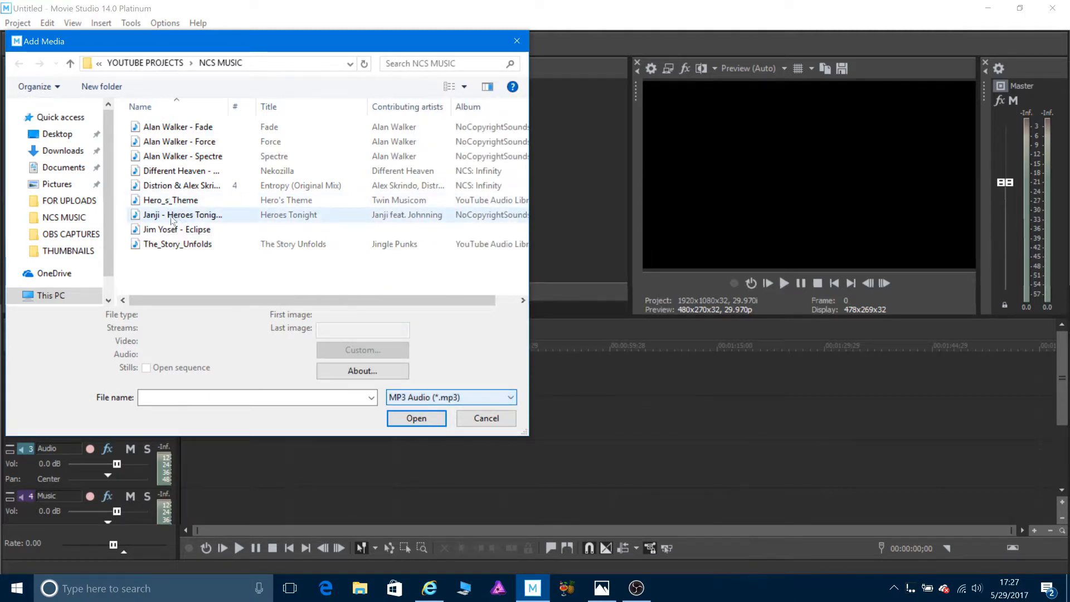
{"action": "left_click", "coordinate": [182, 214]}
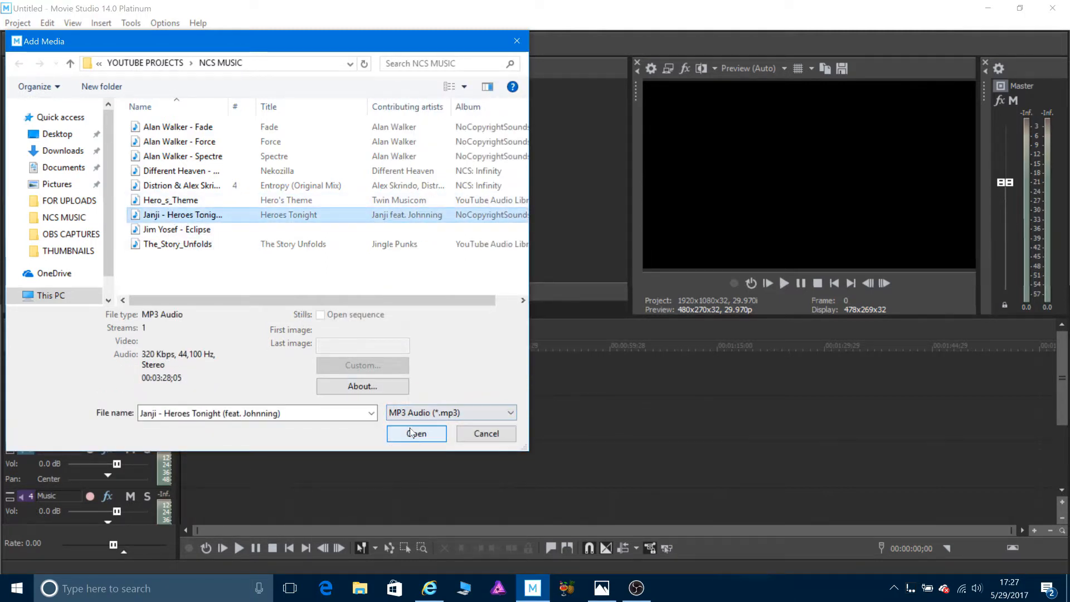
Import Heroes Tonight onto the Audio track and briefly play it back to check
{"action": "left_click", "coordinate": [417, 434]}
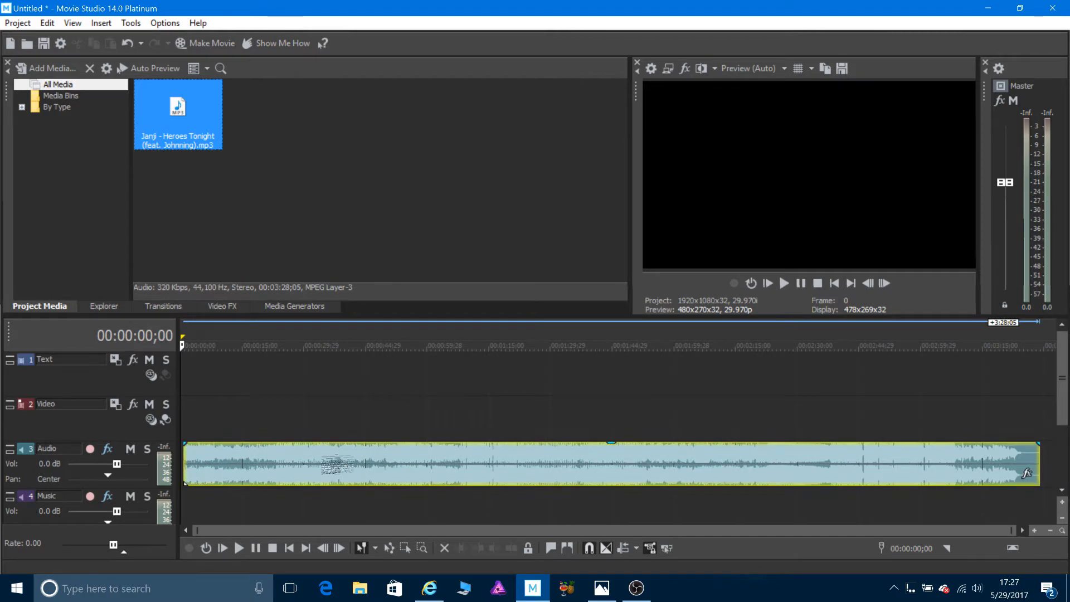
{"action": "left_click", "coordinate": [784, 283]}
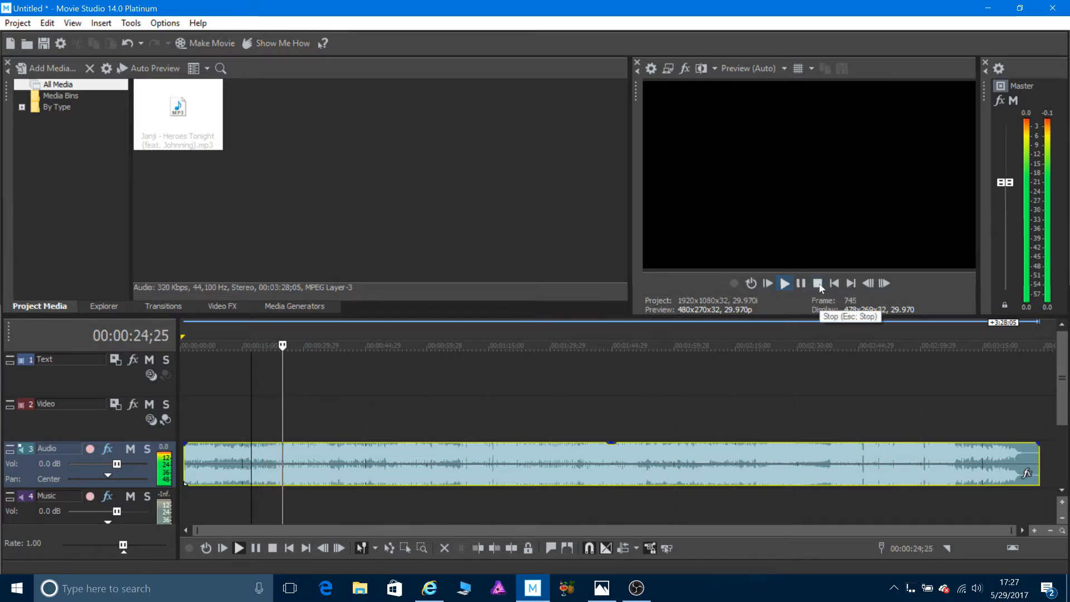
{"action": "left_click", "coordinate": [818, 283]}
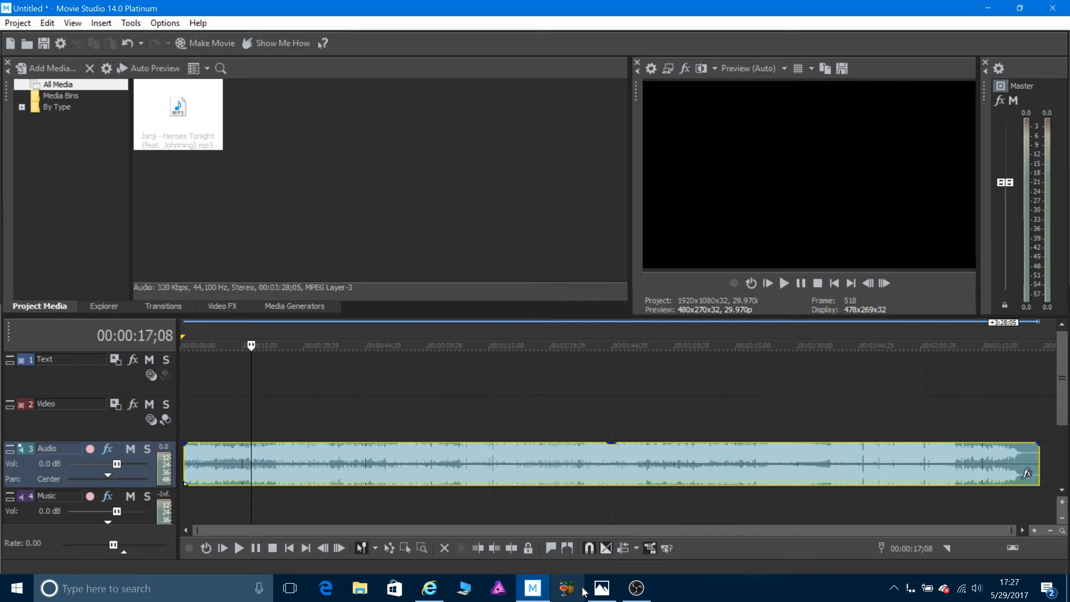
{"action": "mouse_move", "coordinate": [754, 380]}
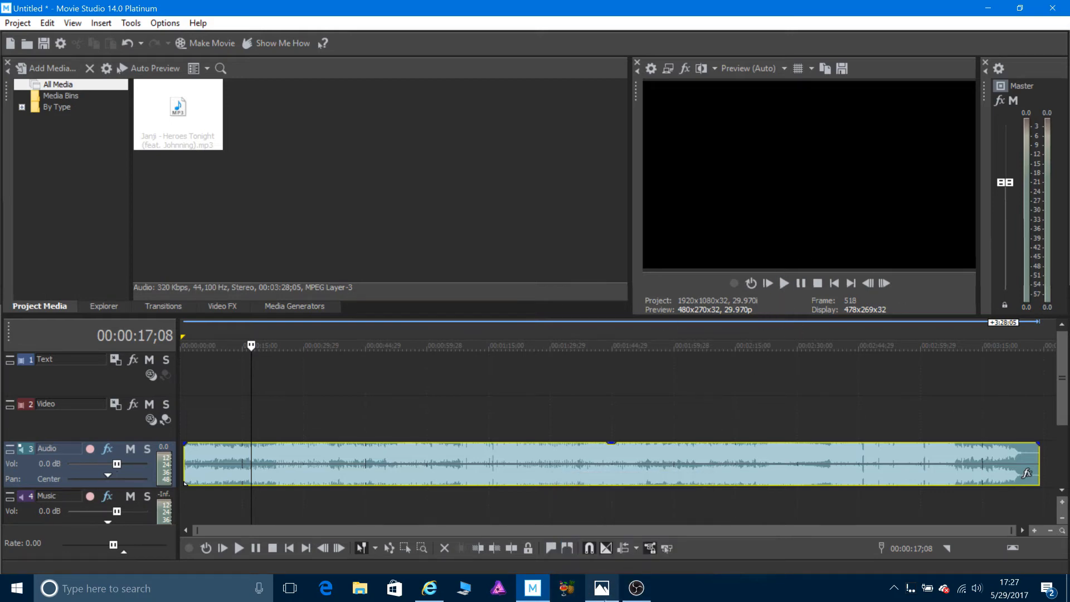
{"action": "mouse_move", "coordinate": [602, 587]}
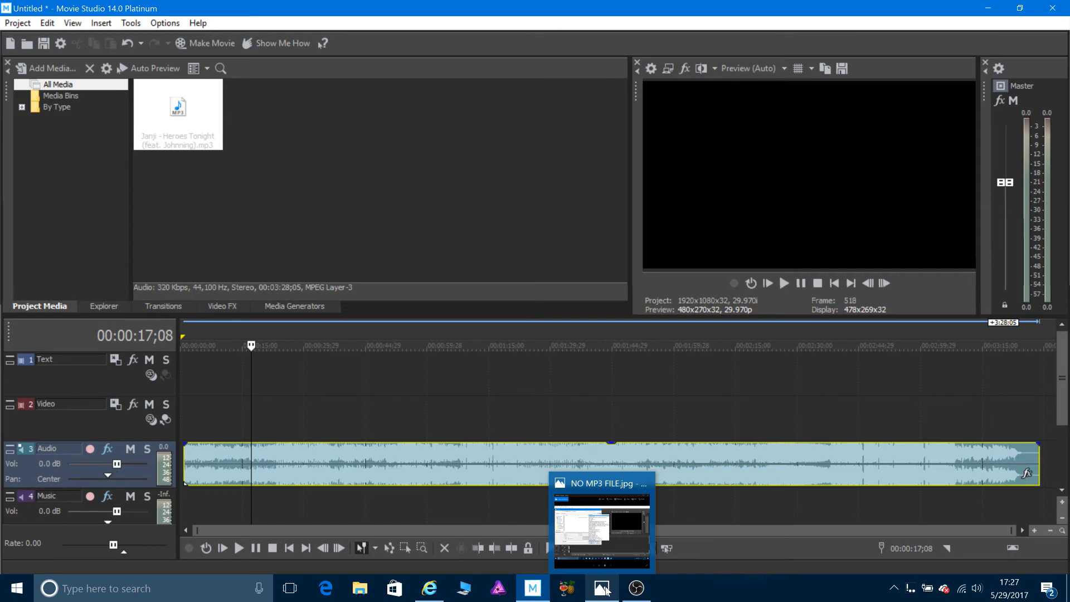
{"action": "mouse_move", "coordinate": [636, 588]}
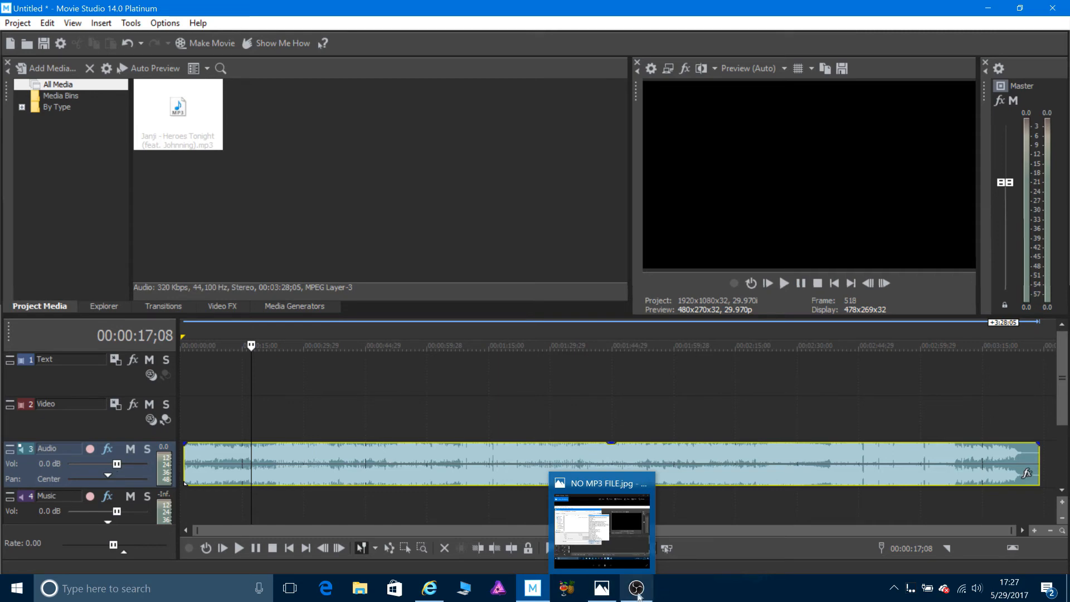
{"action": "mouse_move", "coordinate": [635, 588]}
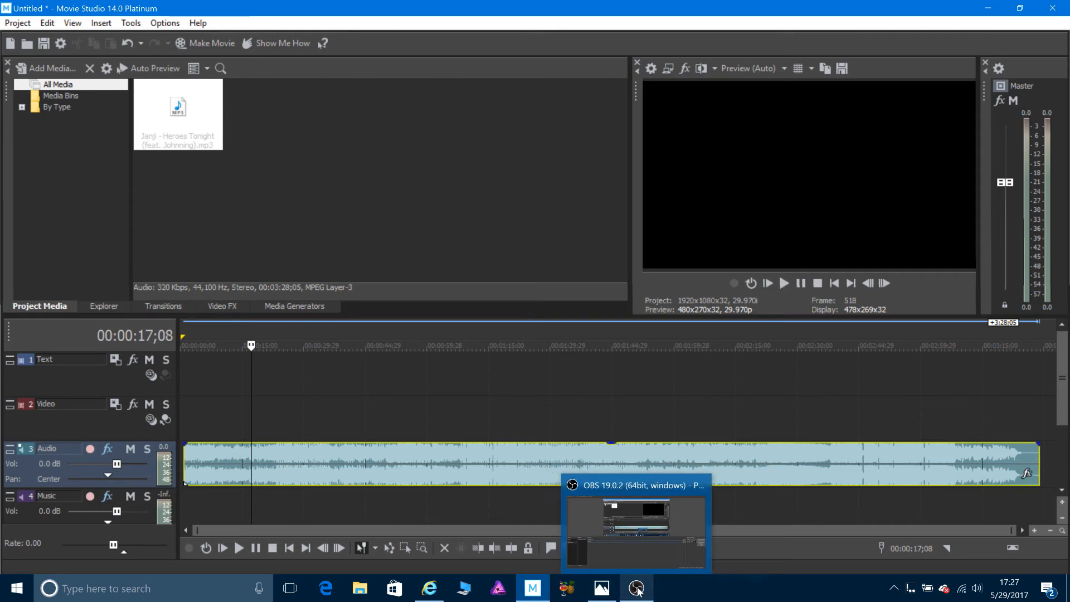